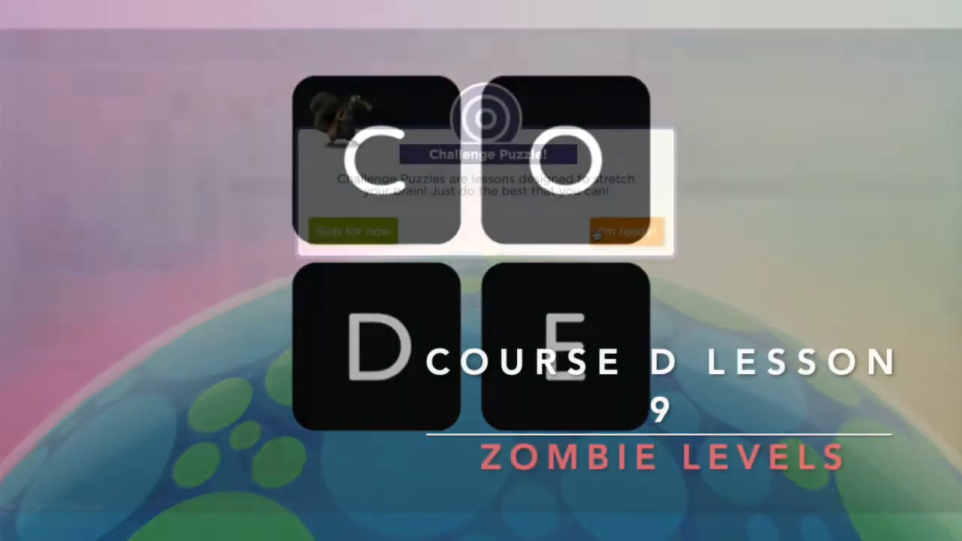
# - Accept the Challenge Puzzle notice with "I'm ready" to reach the Scrat workspace
pyautogui.click(625, 228)
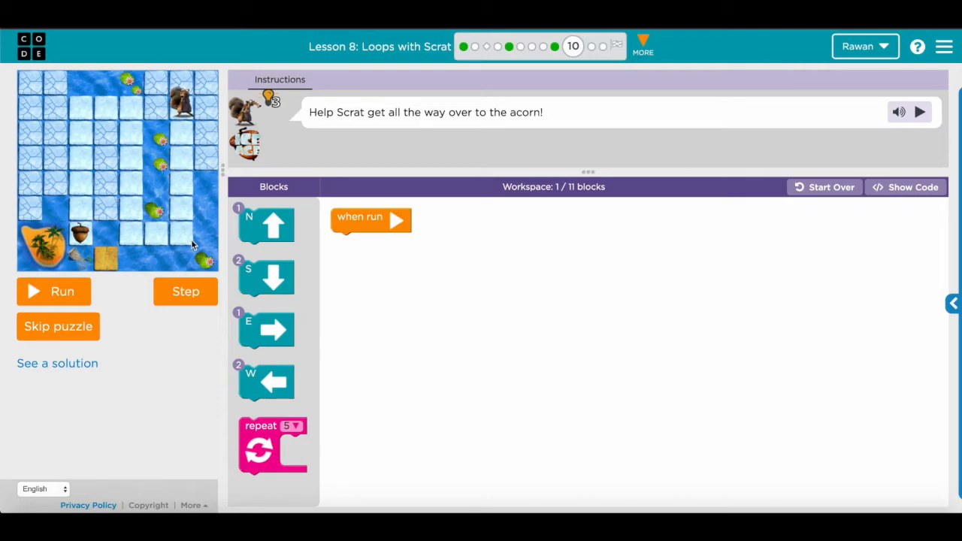
# - Place a south move and a west move loosely in a column in the workspace
pyautogui.moveTo(264, 278); pyautogui.dragTo(716, 259)
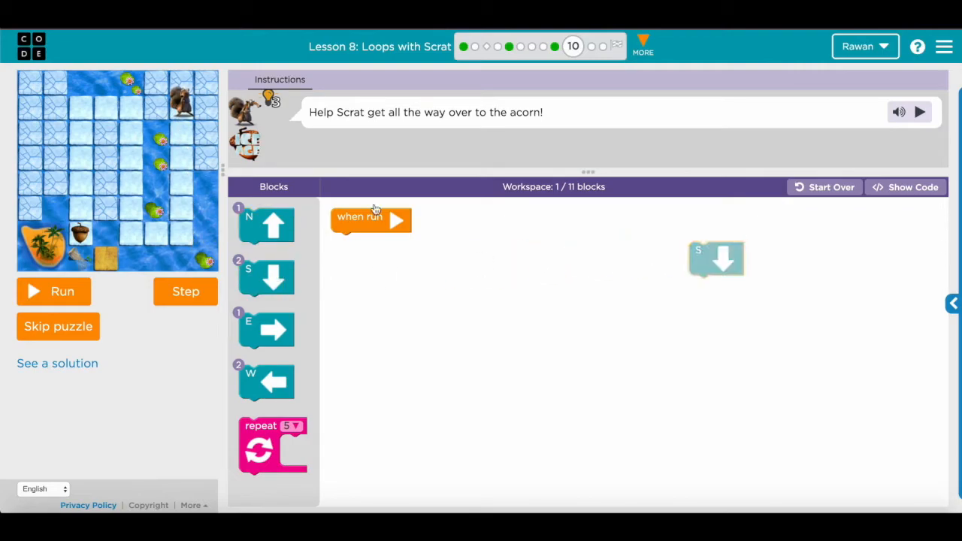
pyautogui.moveTo(267, 382); pyautogui.dragTo(613, 345)
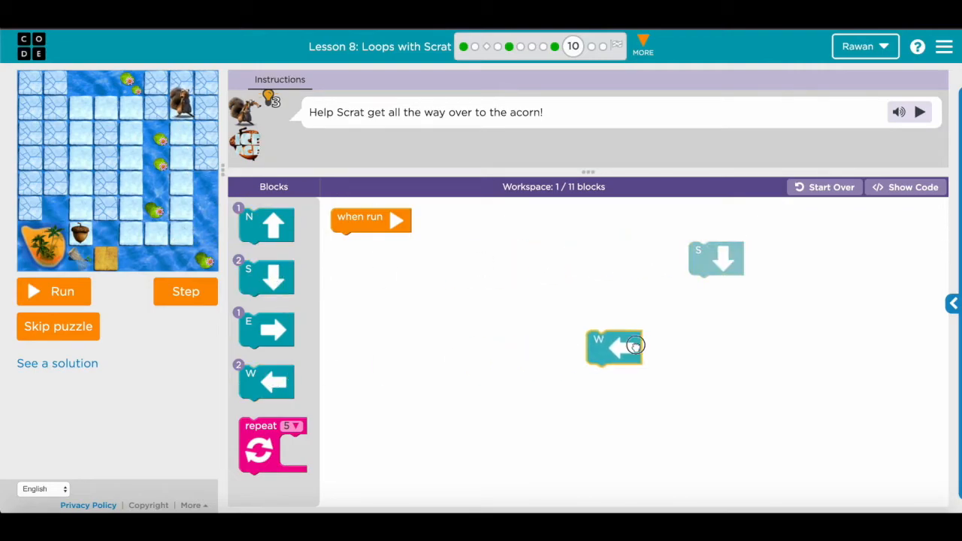
pyautogui.moveTo(613, 346); pyautogui.dragTo(715, 316)
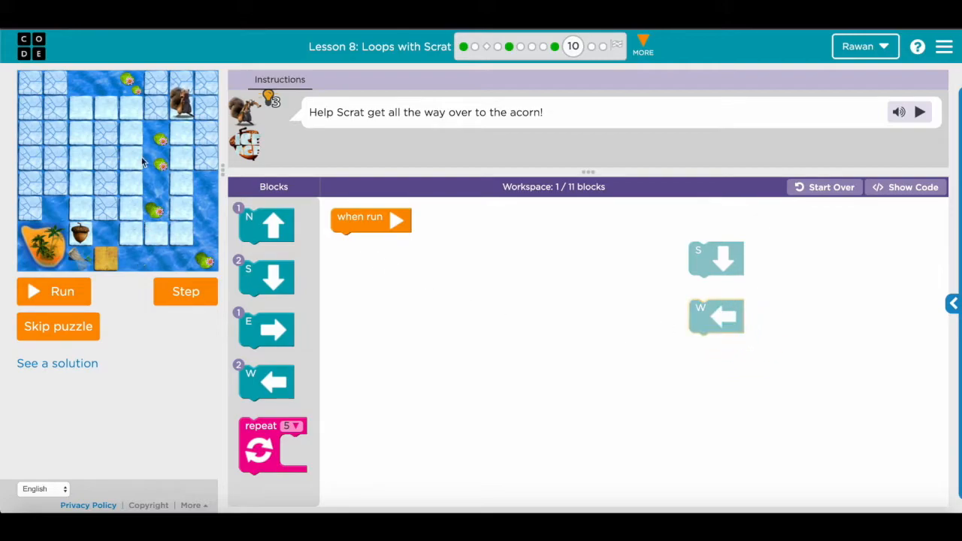
# - Add a north move and another block to the loose column of direction moves
pyautogui.moveTo(274, 225); pyautogui.dragTo(346, 258)
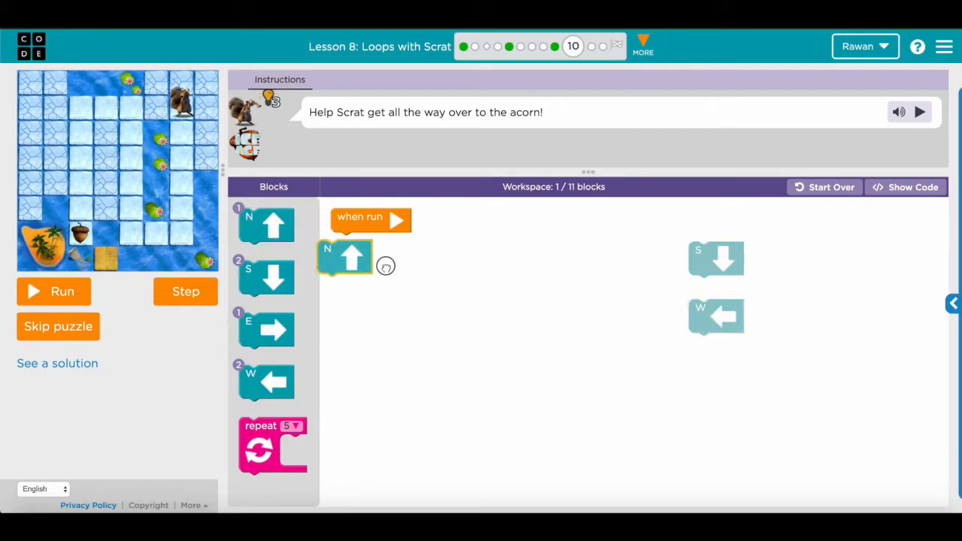
pyautogui.moveTo(346, 259); pyautogui.dragTo(721, 369)
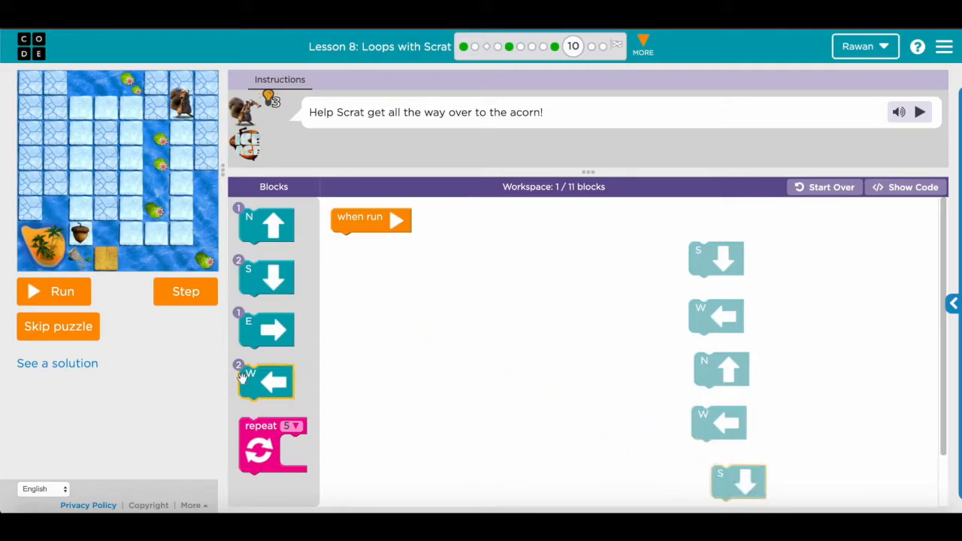
pyautogui.moveTo(272, 444); pyautogui.dragTo(364, 258)
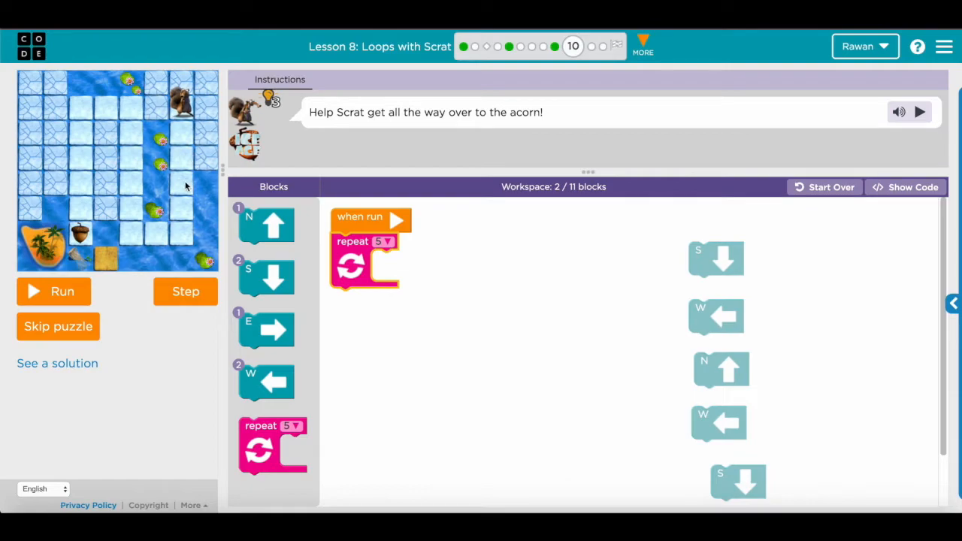
# - Attach a repeat loop under when run with the south move inside it
pyautogui.moveTo(716, 258); pyautogui.dragTo(403, 269)
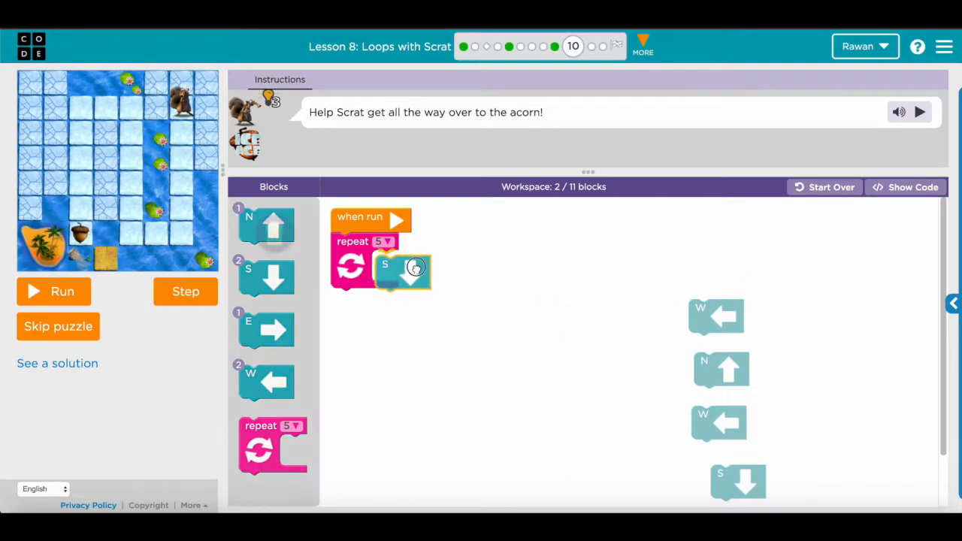
pyautogui.moveTo(413, 267); pyautogui.dragTo(398, 268)
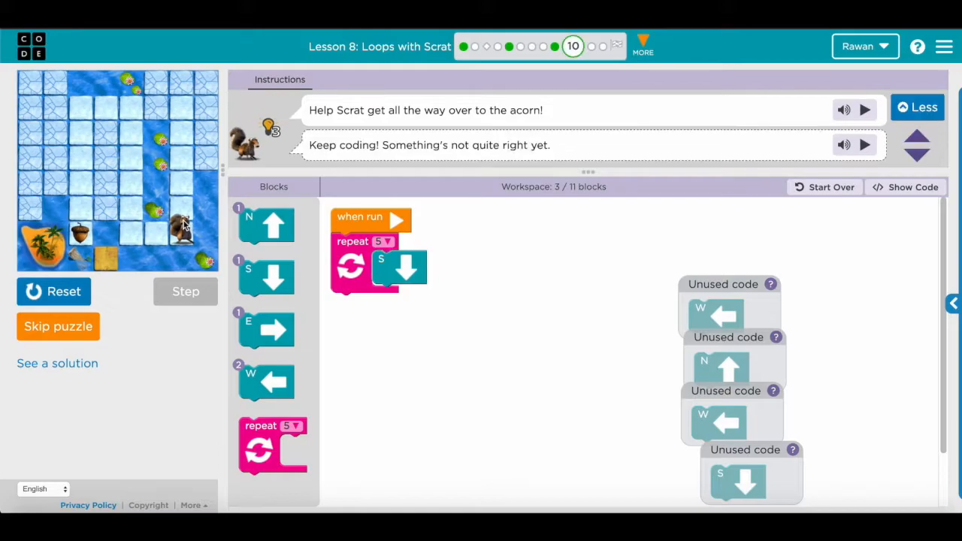
# - Add a second repeat loop below the first, set to 2, containing the west move
pyautogui.moveTo(272, 443); pyautogui.dragTo(388, 349)
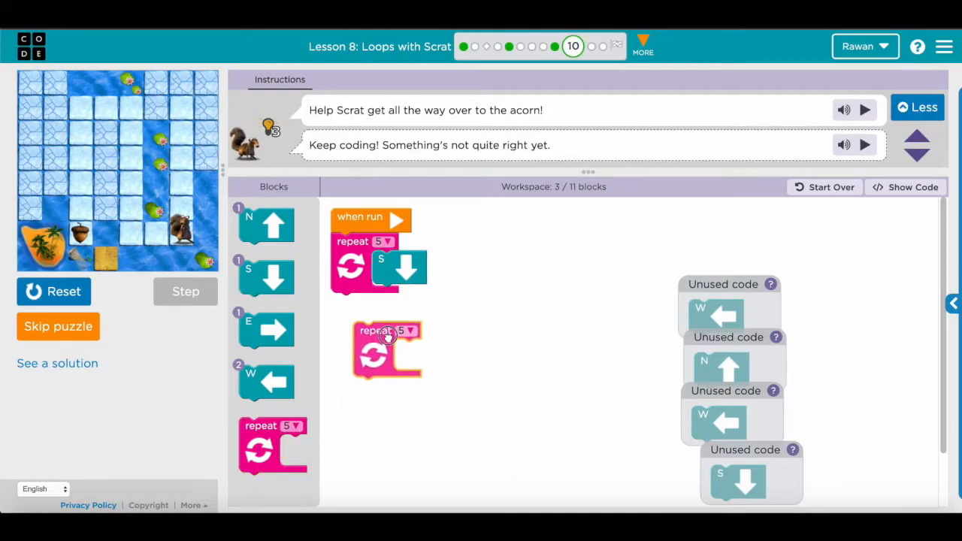
pyautogui.moveTo(388, 349); pyautogui.dragTo(364, 316)
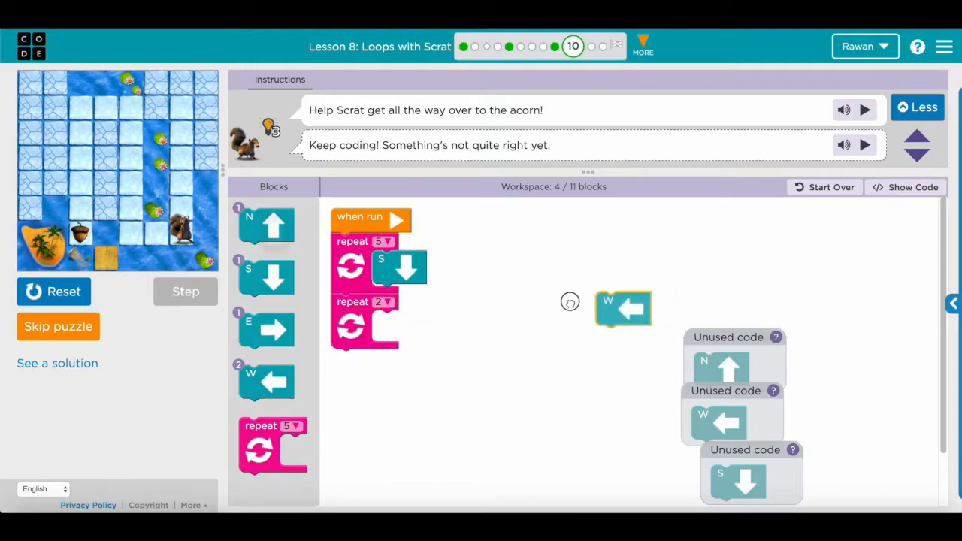
pyautogui.moveTo(622, 309); pyautogui.dragTo(398, 327)
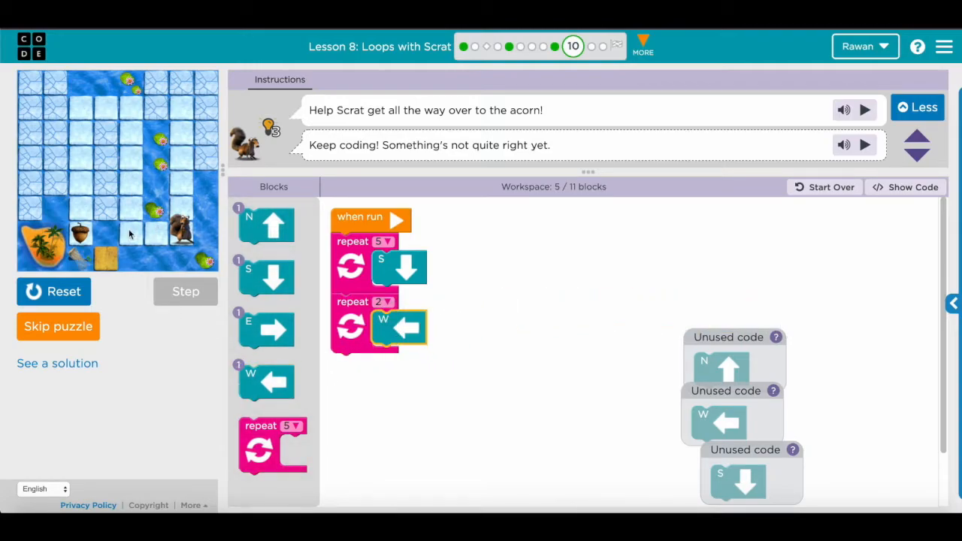
# - Run the program to test the two loops
pyautogui.click(64, 291)
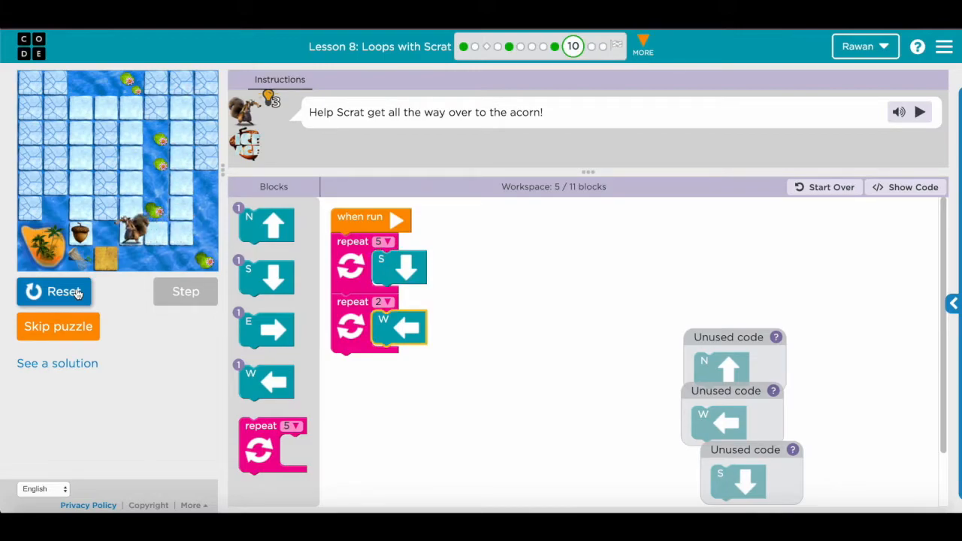
pyautogui.click(54, 292)
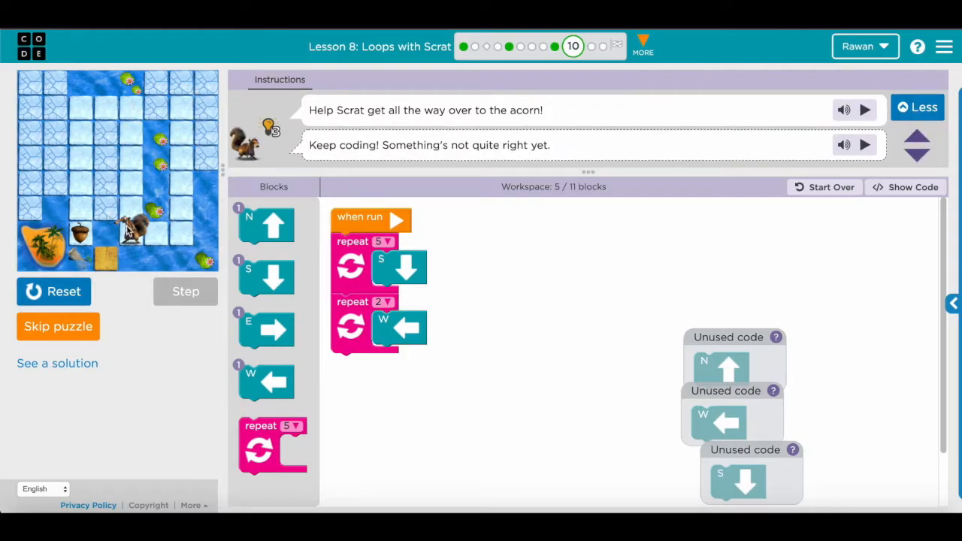
pyautogui.moveTo(117, 104)
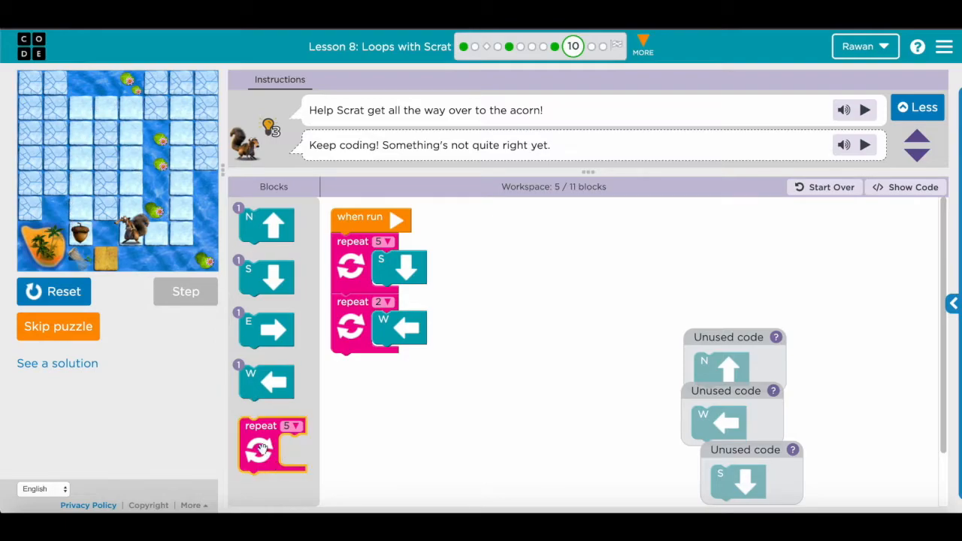
# - Add a third repeat loop moving north 5 times below the existing loops
pyautogui.moveTo(272, 448); pyautogui.dragTo(364, 384)
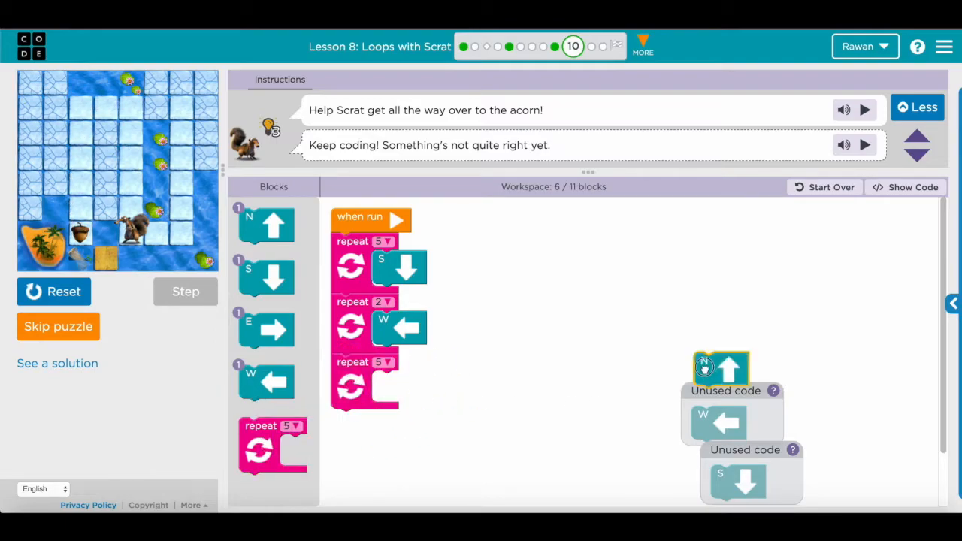
pyautogui.moveTo(720, 368); pyautogui.dragTo(406, 388)
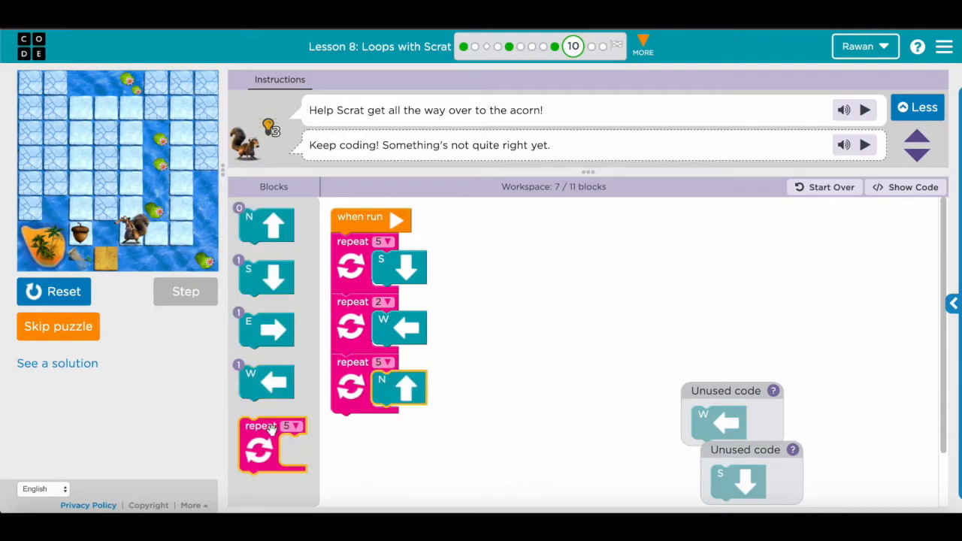
pyautogui.click(384, 240)
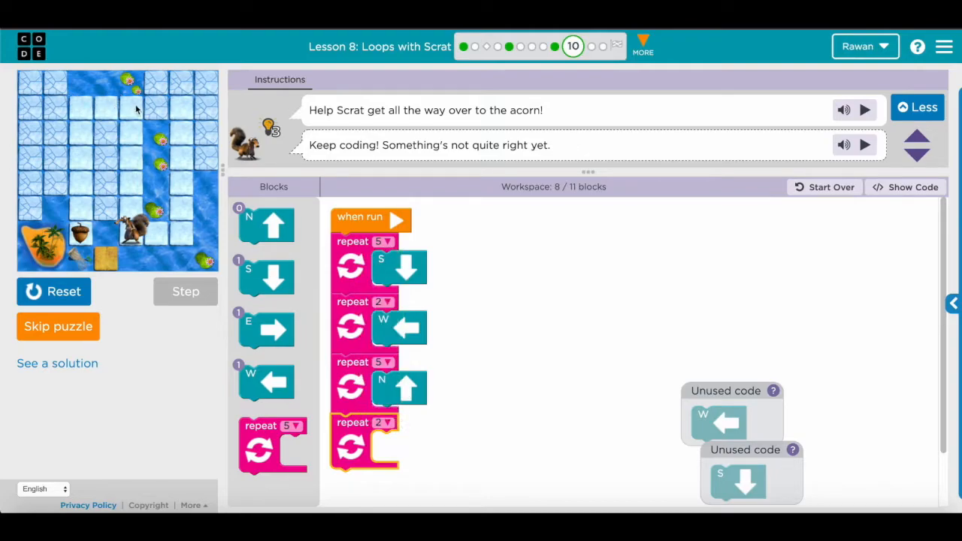
# - Finish with a west 2 loop and a south 5 loop and run to complete the challenge
pyautogui.moveTo(718, 421); pyautogui.dragTo(394, 448)
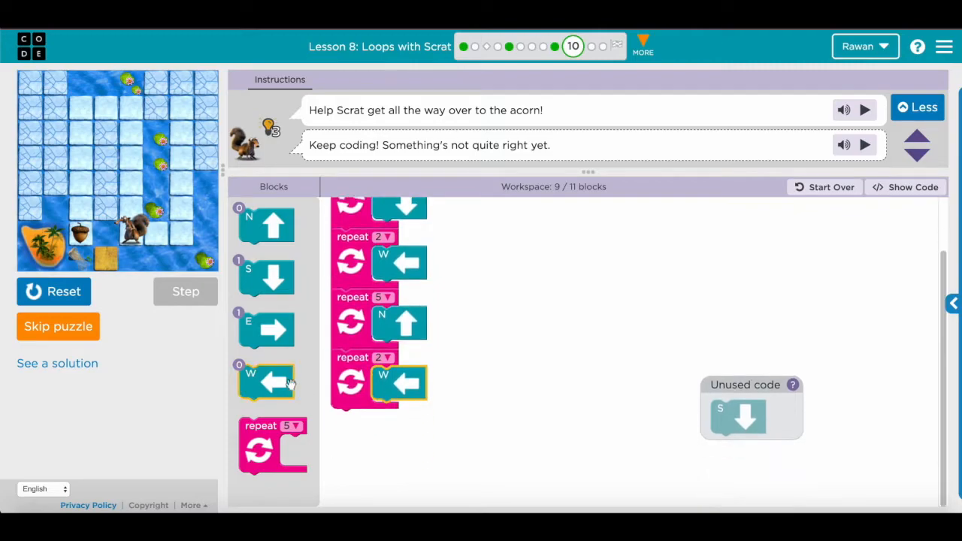
pyautogui.moveTo(272, 443); pyautogui.dragTo(364, 435)
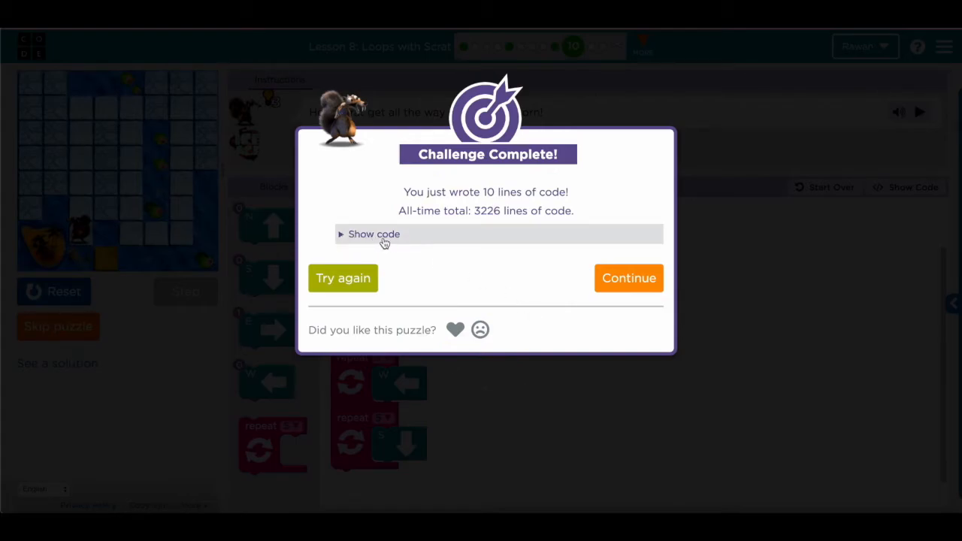
# - Show the JavaScript listing of the five for loops and select the word JavaScript
pyautogui.click(371, 235)
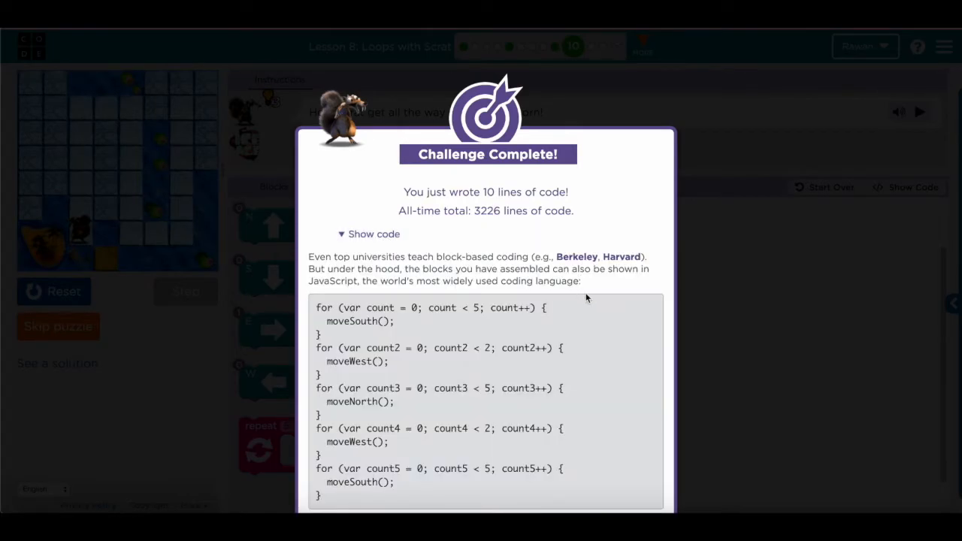
pyautogui.moveTo(436, 504)
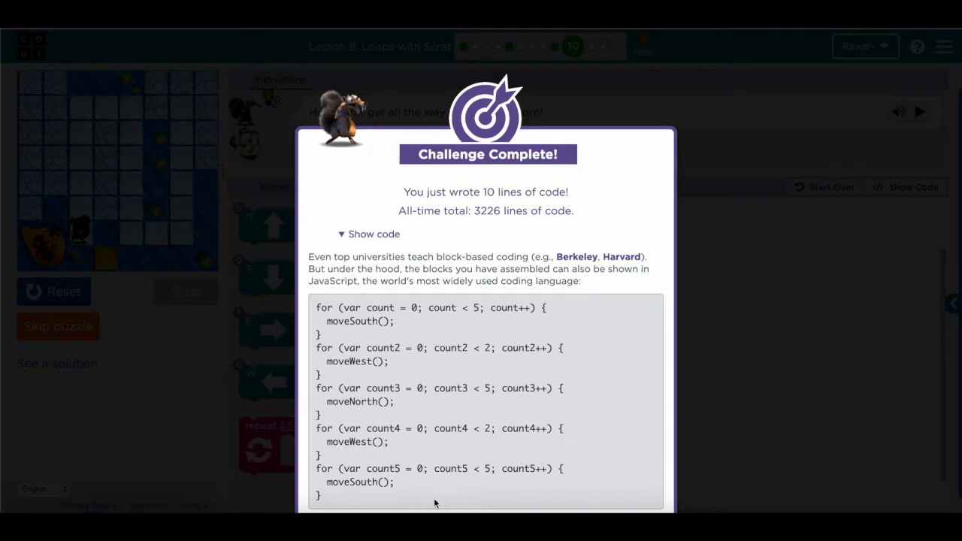
pyautogui.moveTo(451, 500)
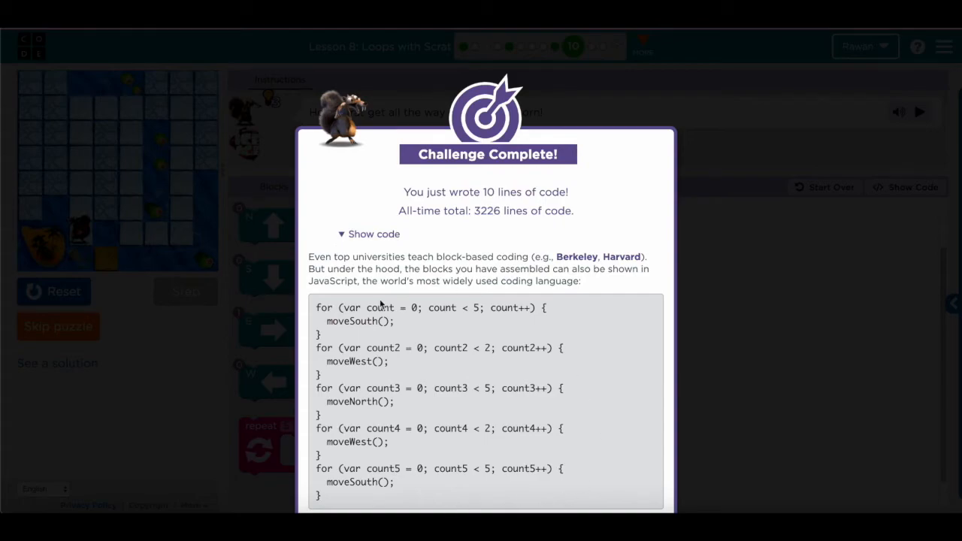
pyautogui.moveTo(506, 281)
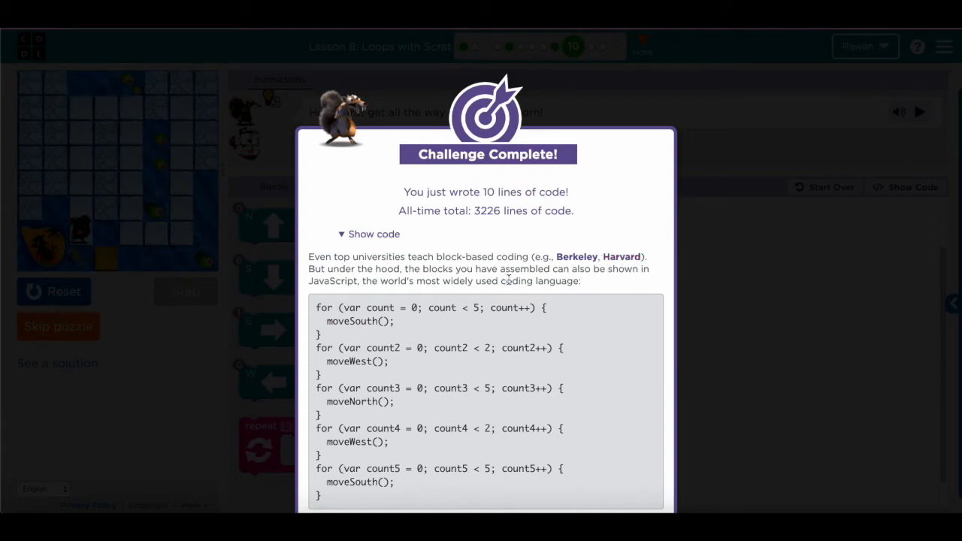
pyautogui.moveTo(406, 368)
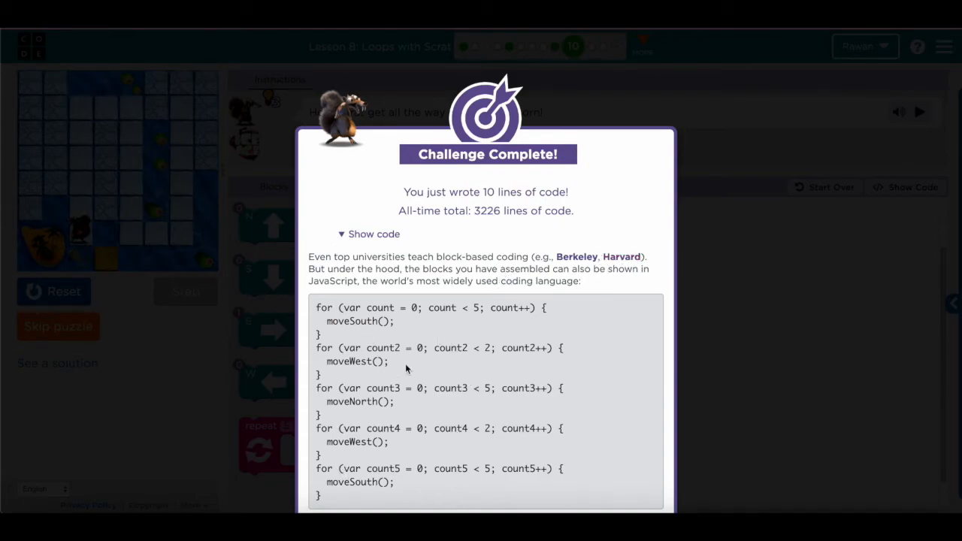
pyautogui.doubleClick(331, 281)
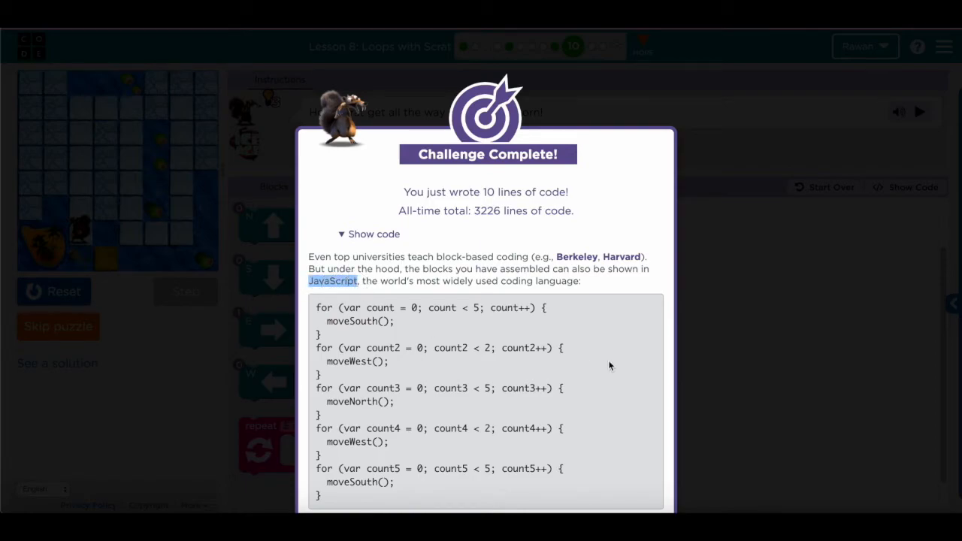
pyautogui.moveTo(466, 499)
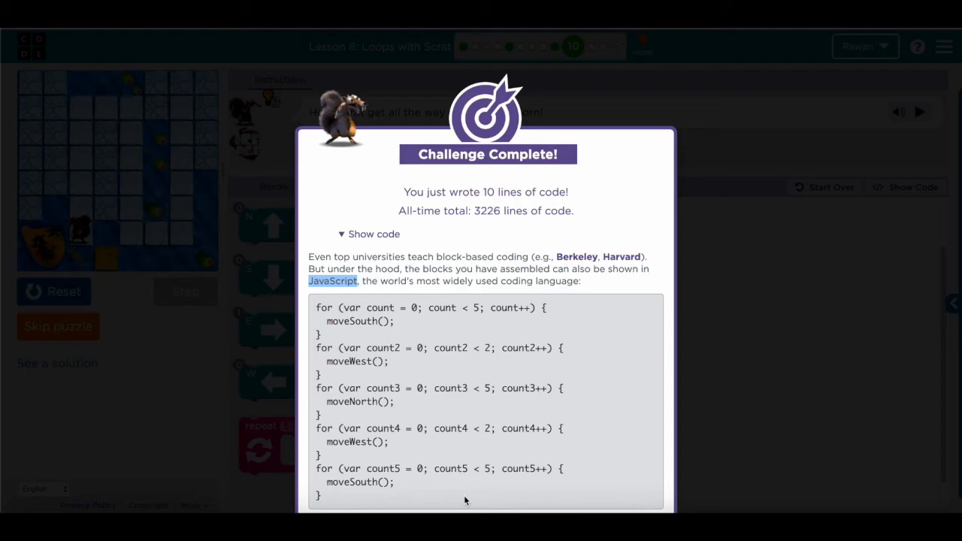
pyautogui.moveTo(722, 437)
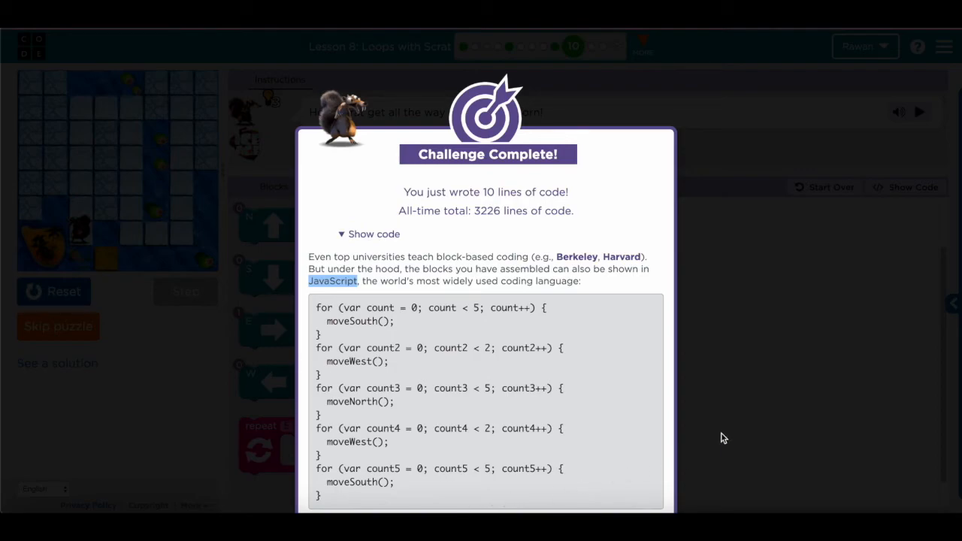